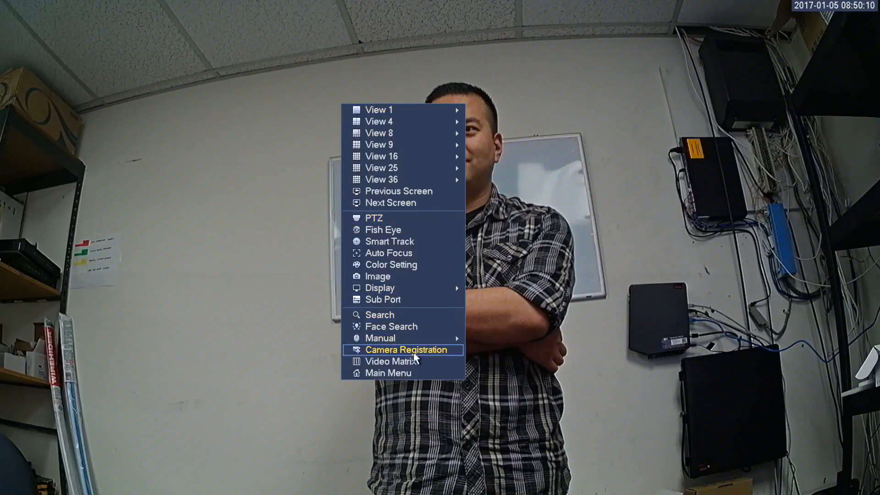
Step: Bring up the main menu and reach the Face Detect event page for channel 1
{"action": "left_click", "coordinate": [388, 372]}
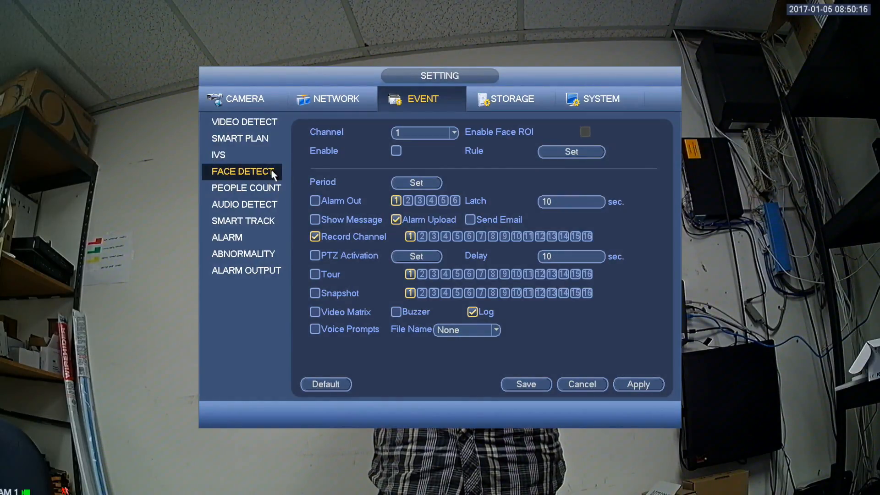
Step: Enable face detection on channel 1, save it, and exit to the main menu
{"action": "left_click", "coordinate": [395, 150]}
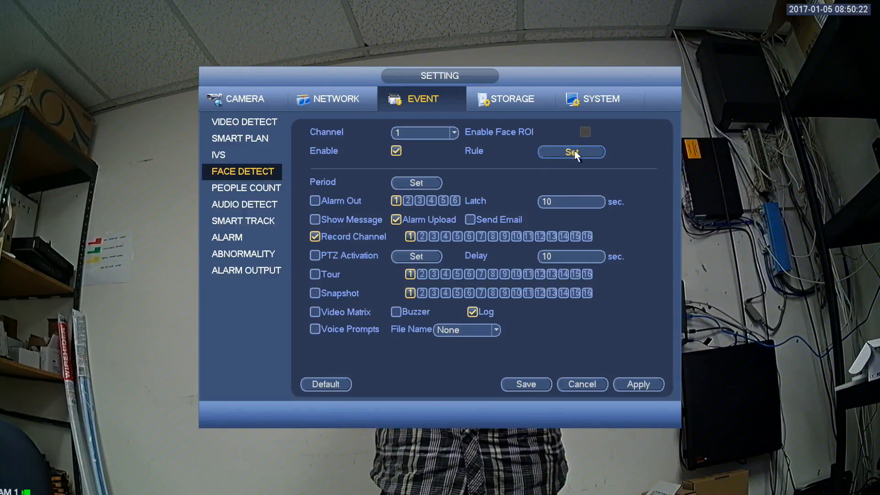
{"action": "mouse_move", "coordinate": [426, 219]}
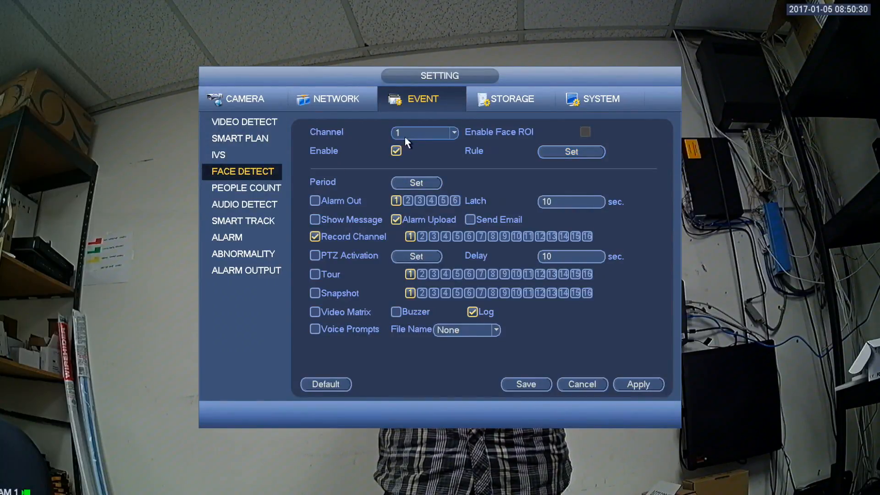
{"action": "left_click", "coordinate": [452, 133]}
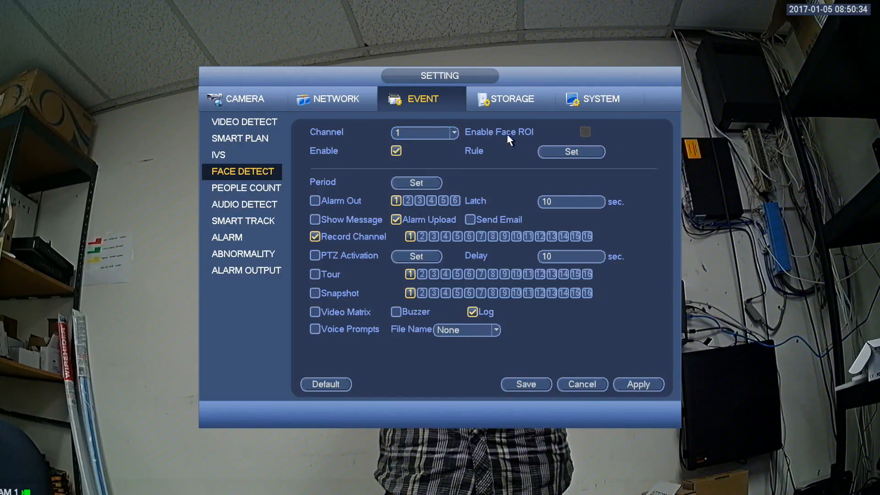
{"action": "mouse_move", "coordinate": [621, 375]}
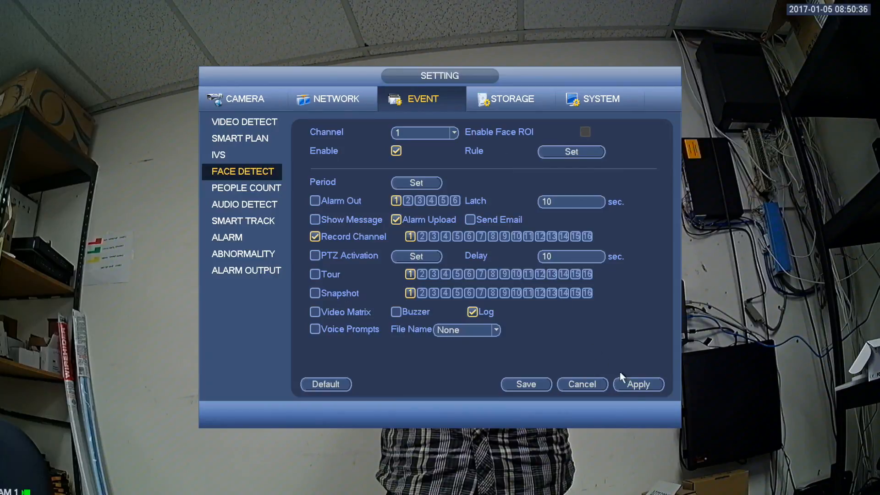
{"action": "left_click", "coordinate": [525, 384]}
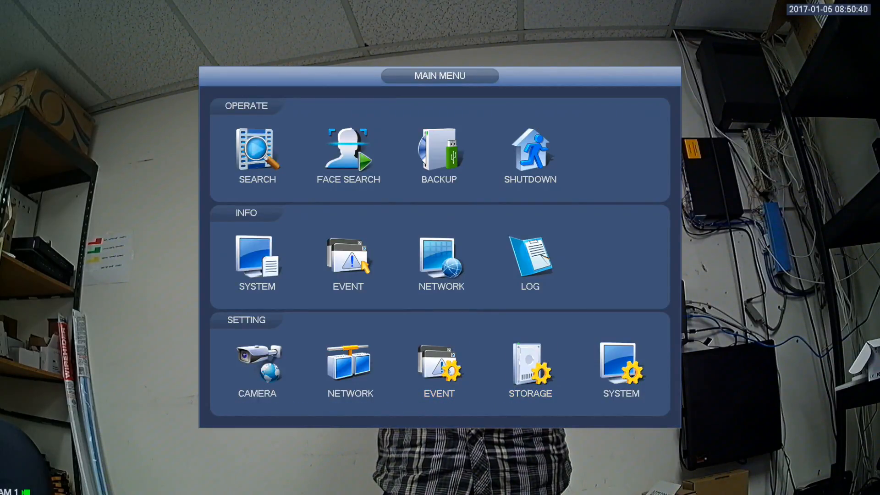
{"action": "mouse_move", "coordinate": [752, 260]}
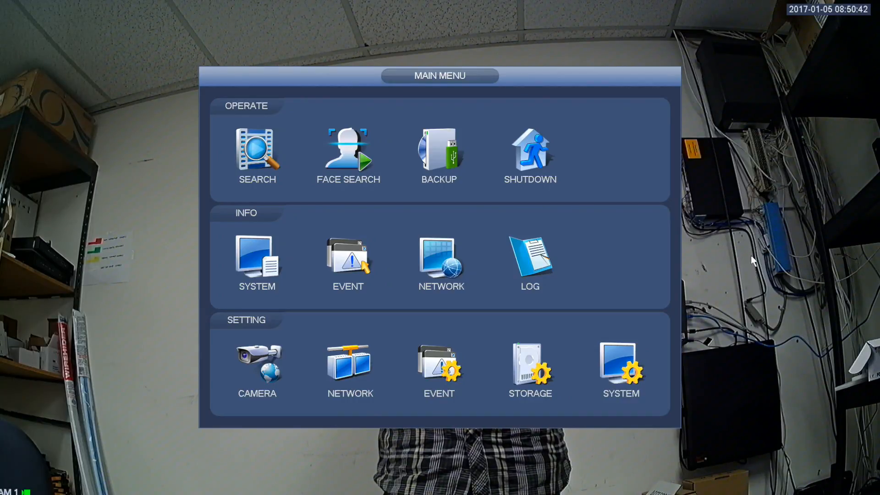
Step: Change the Display preview mode from General to Show Face List
{"action": "left_click", "coordinate": [620, 365]}
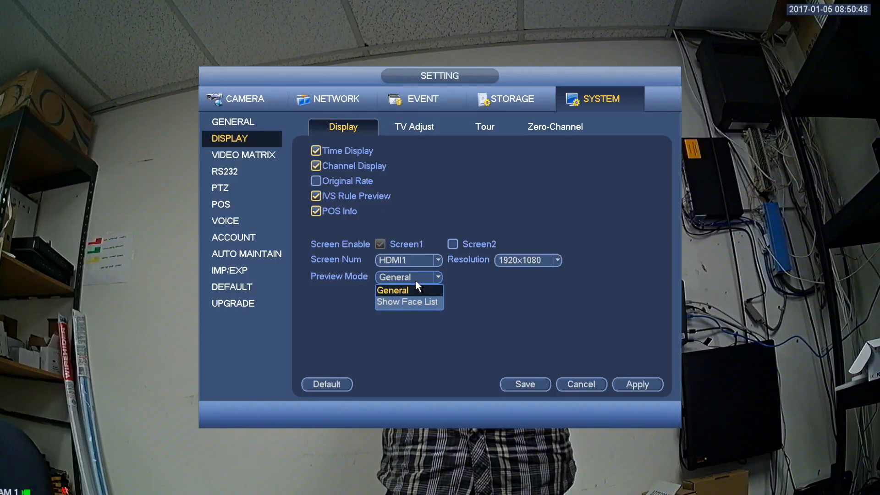
{"action": "left_click", "coordinate": [407, 302]}
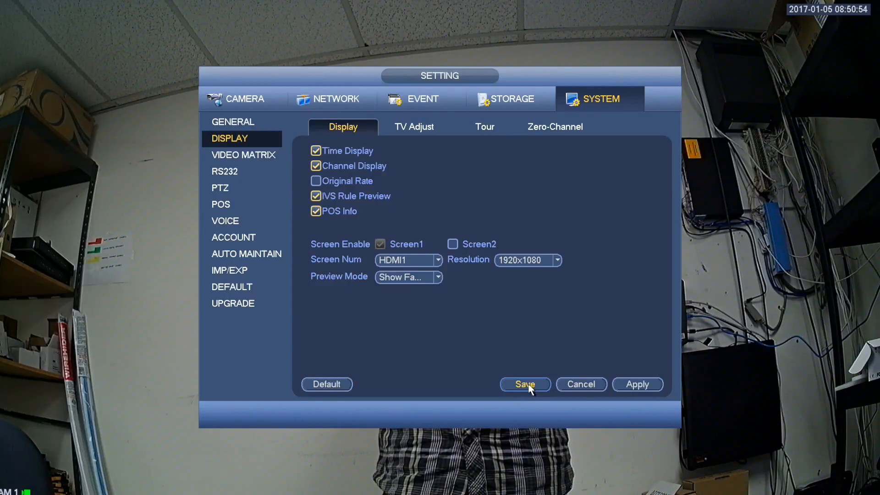
Step: Save the face list preview and run Face Search, showing 64 matched snapshots
{"action": "left_click", "coordinate": [524, 384]}
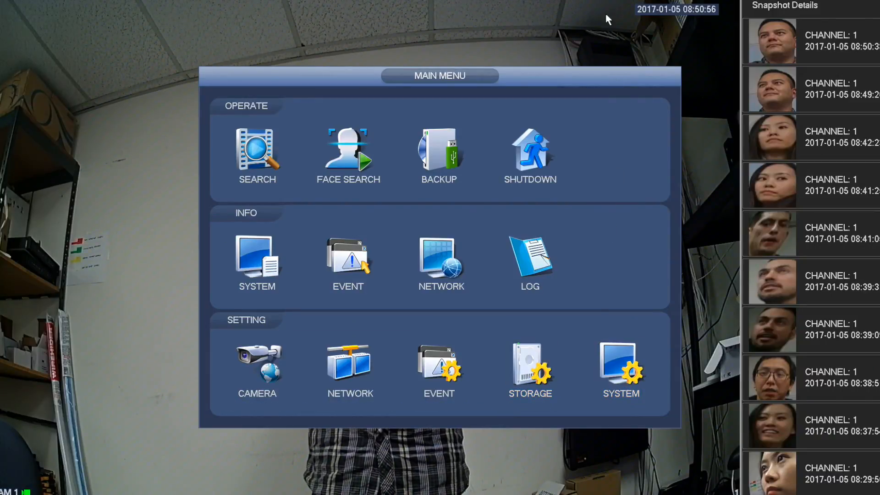
{"action": "mouse_move", "coordinate": [600, 48]}
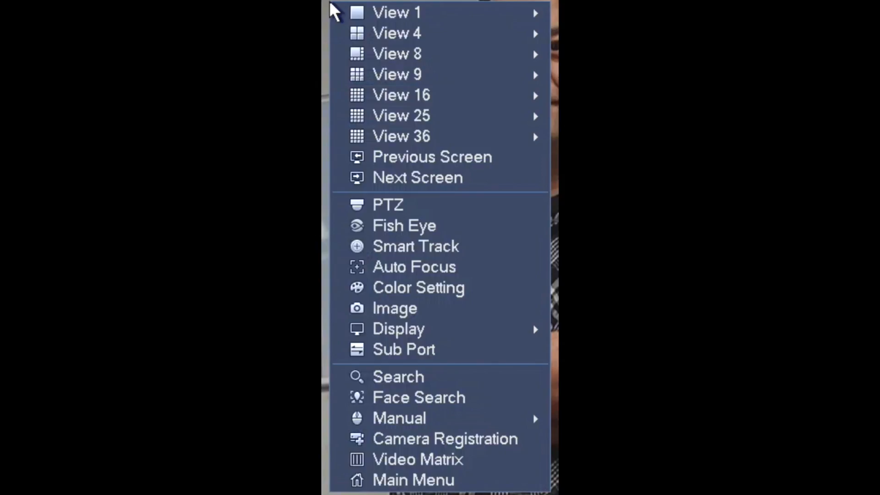
{"action": "left_click", "coordinate": [419, 397]}
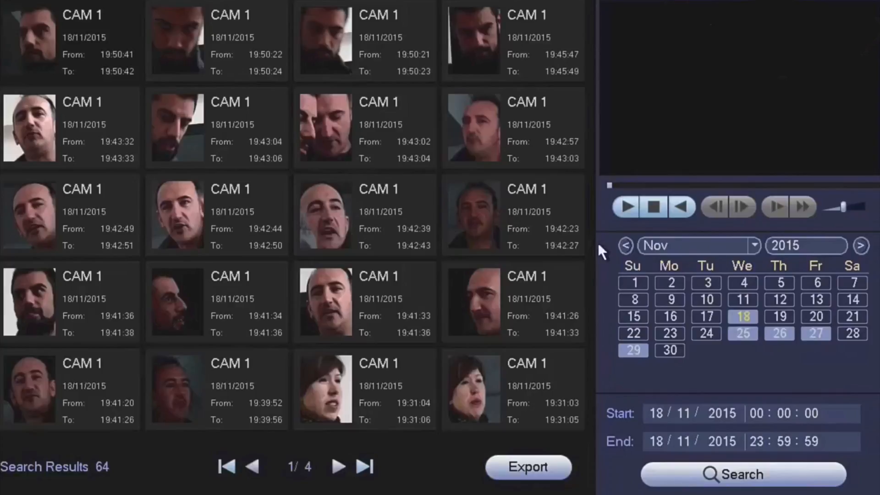